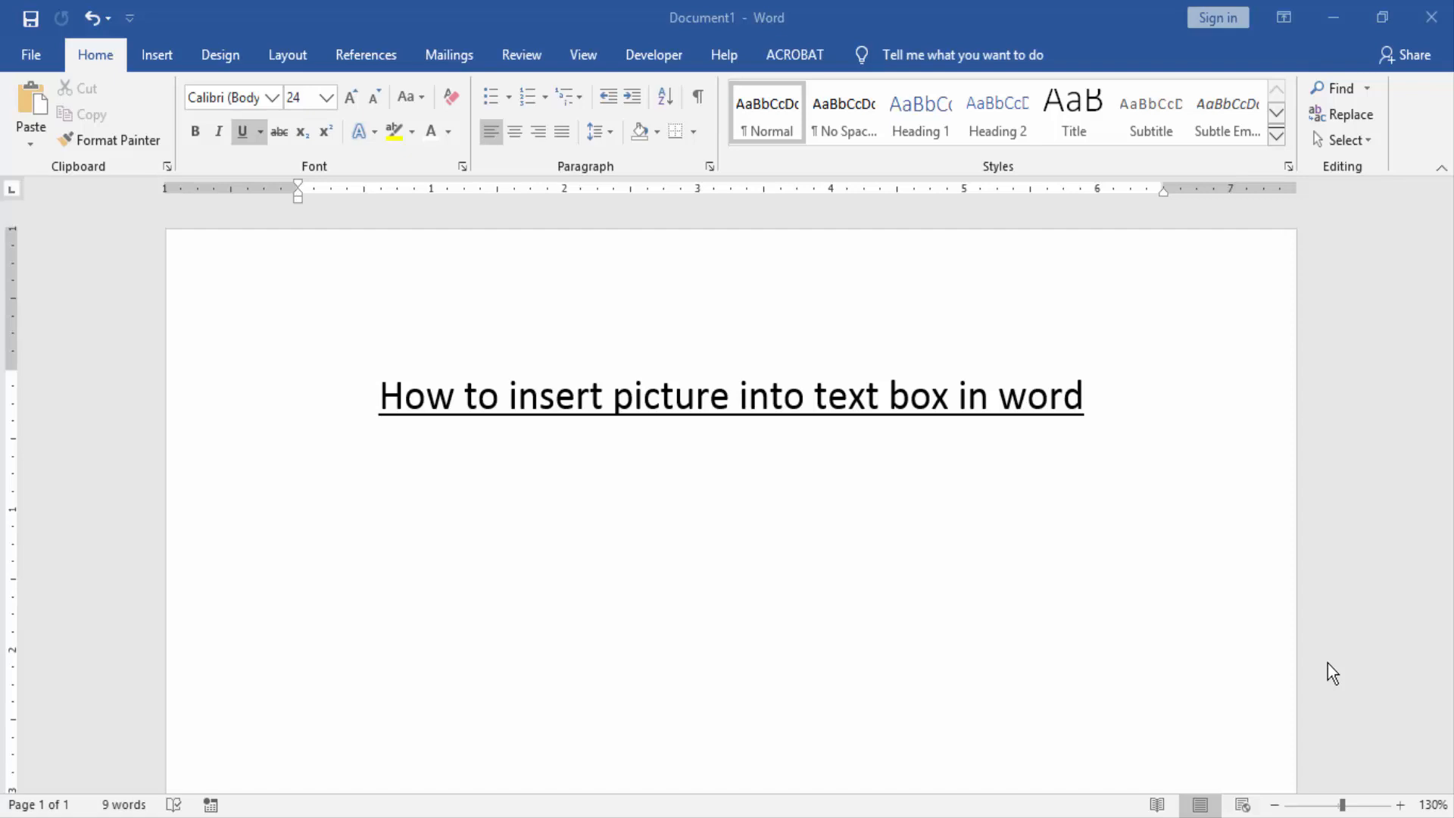
mouse_move(1330, 677)
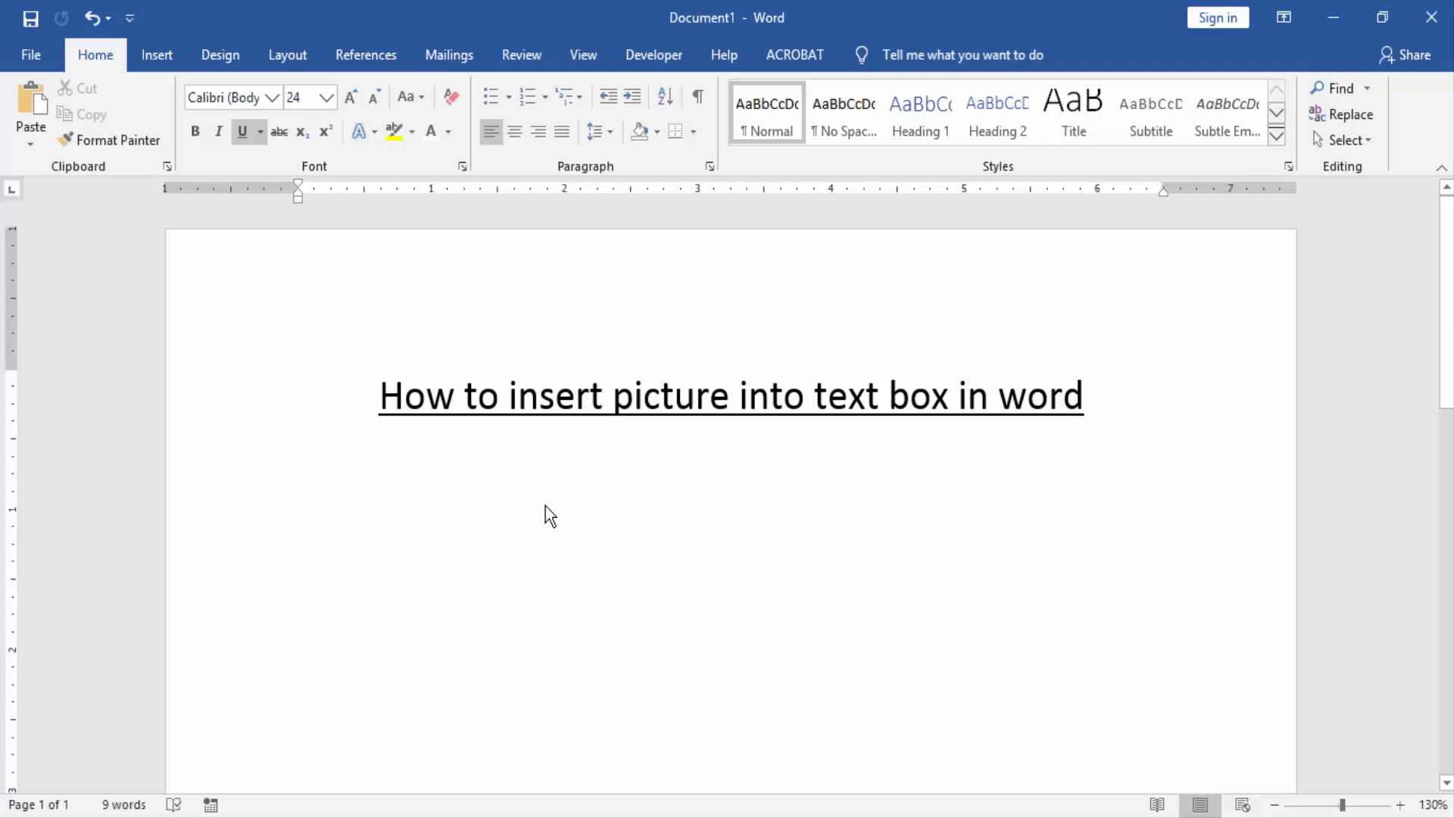
Add a Simple Text Box from the built-in gallery below the title
left_click(156, 54)
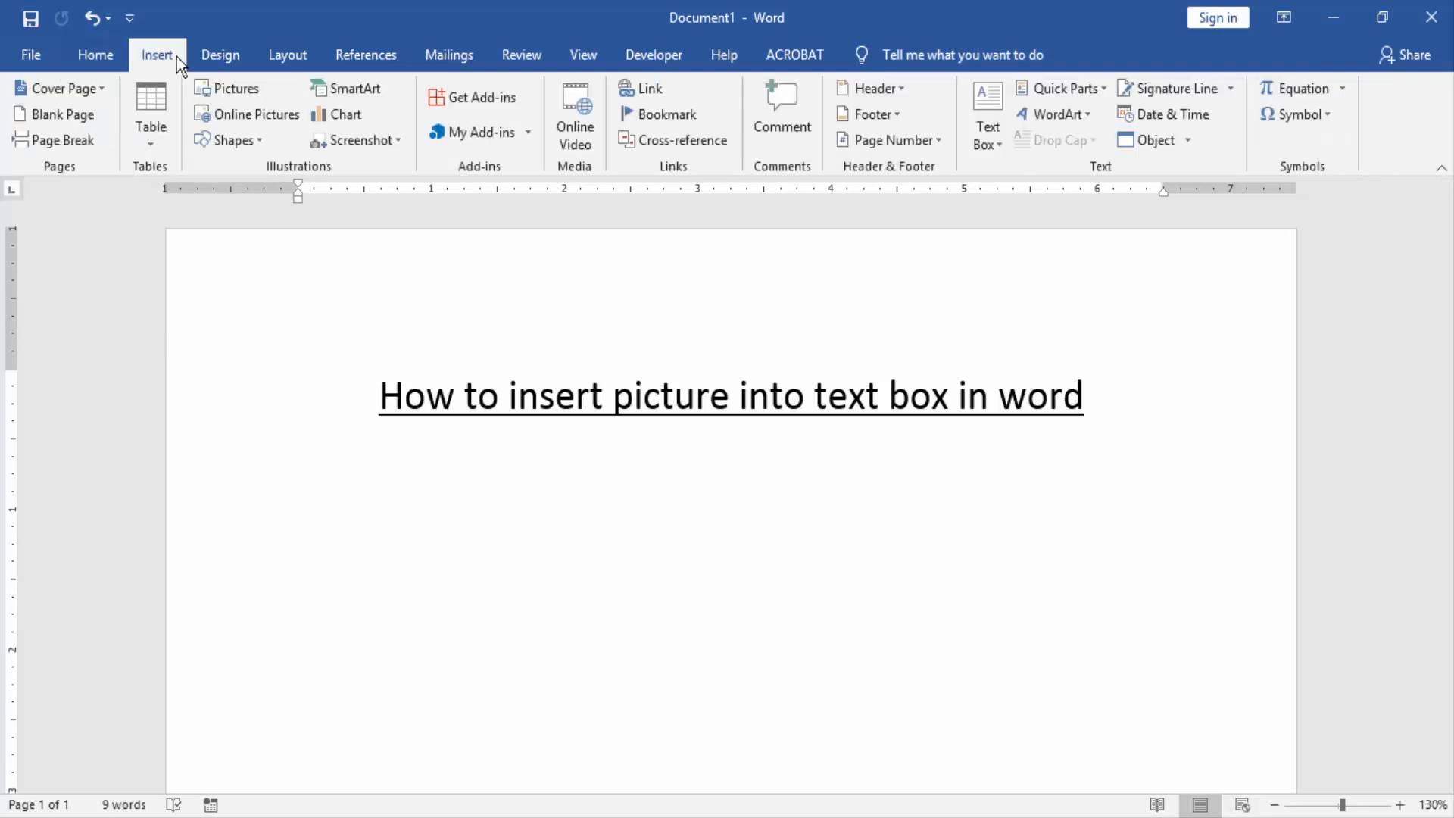
left_click(987, 114)
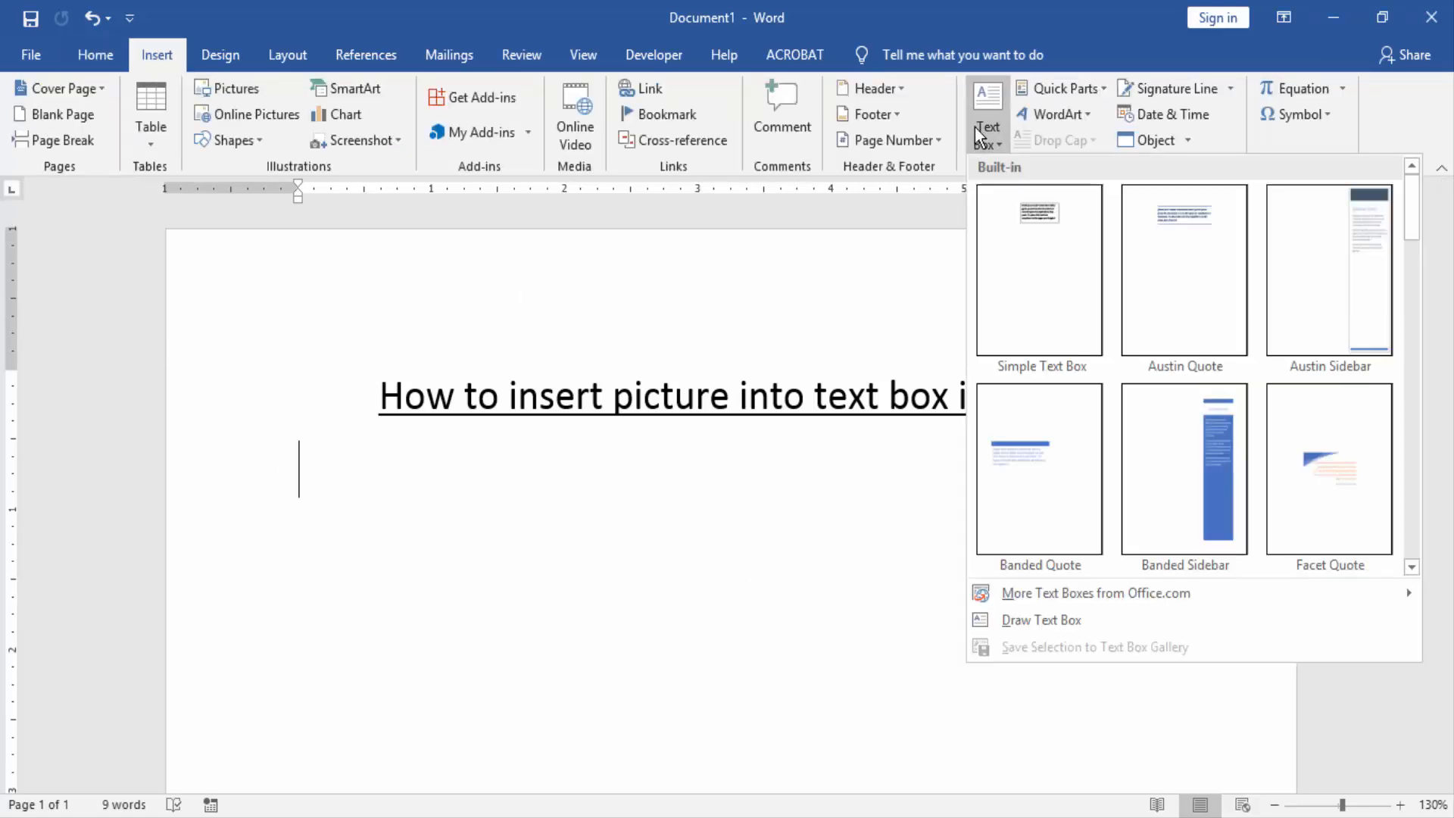
left_click(1038, 269)
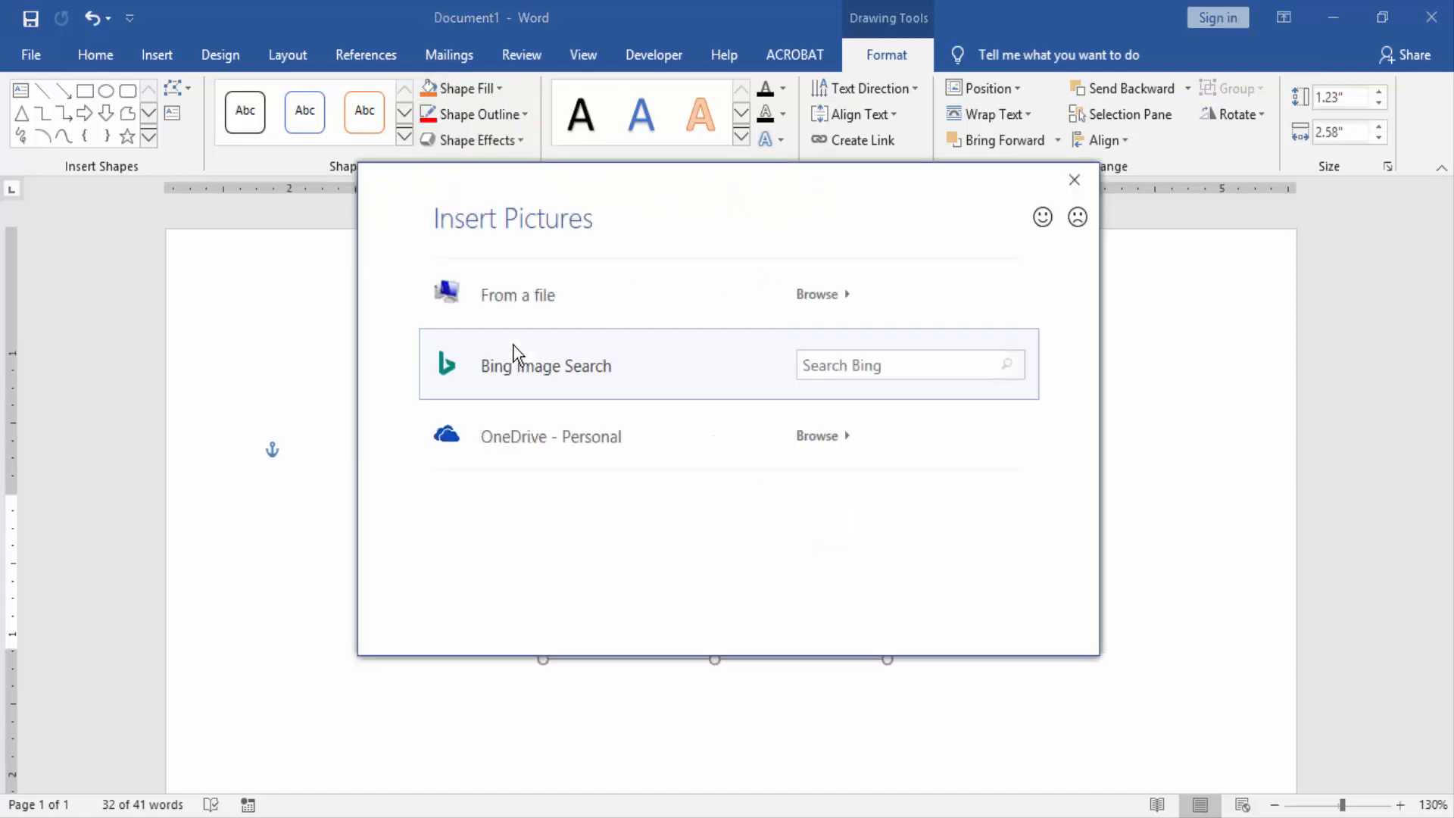
Load a signature image from a file into the text box behind the placeholder quote
left_click(816, 294)
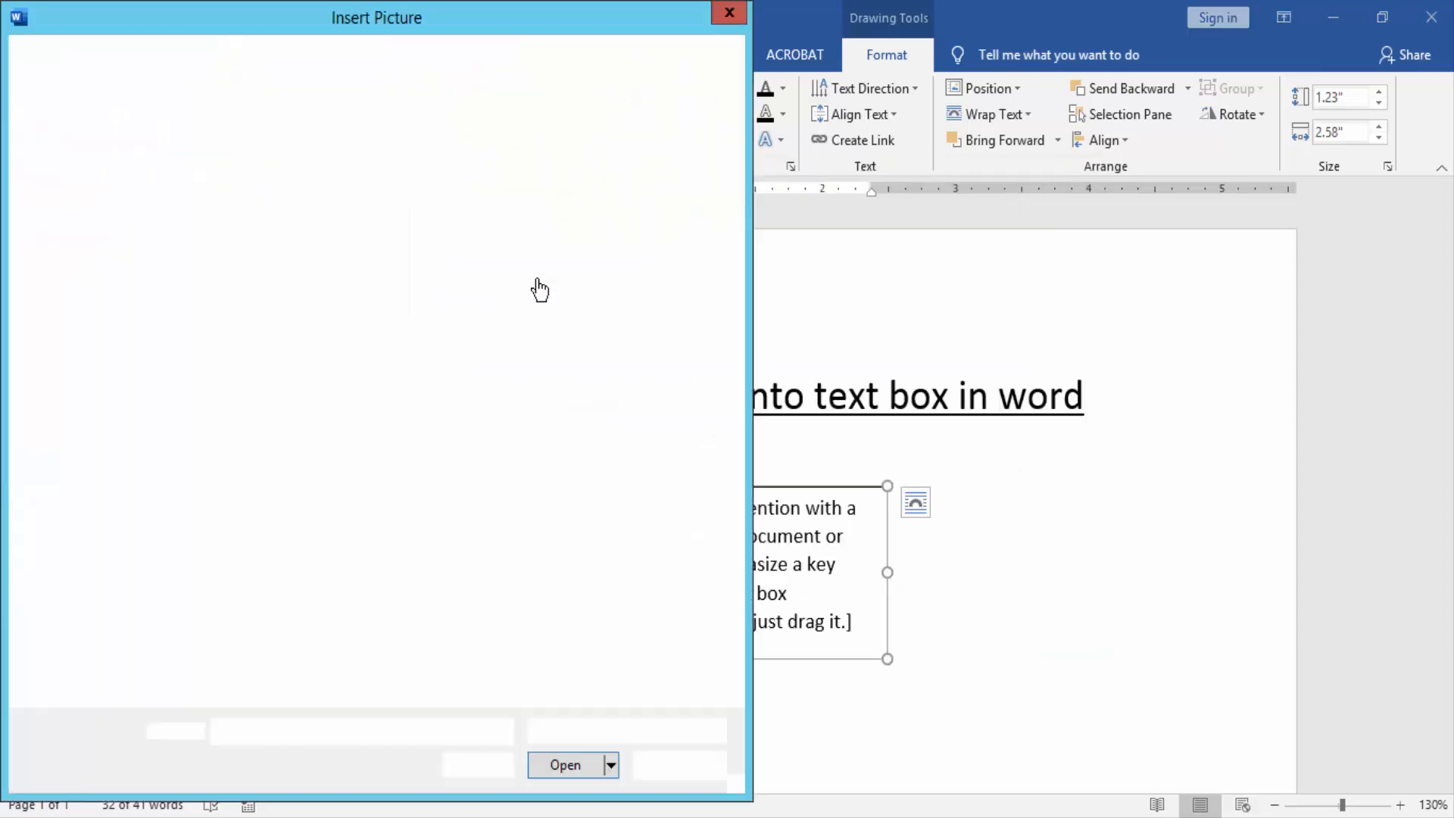
left_click(729, 13)
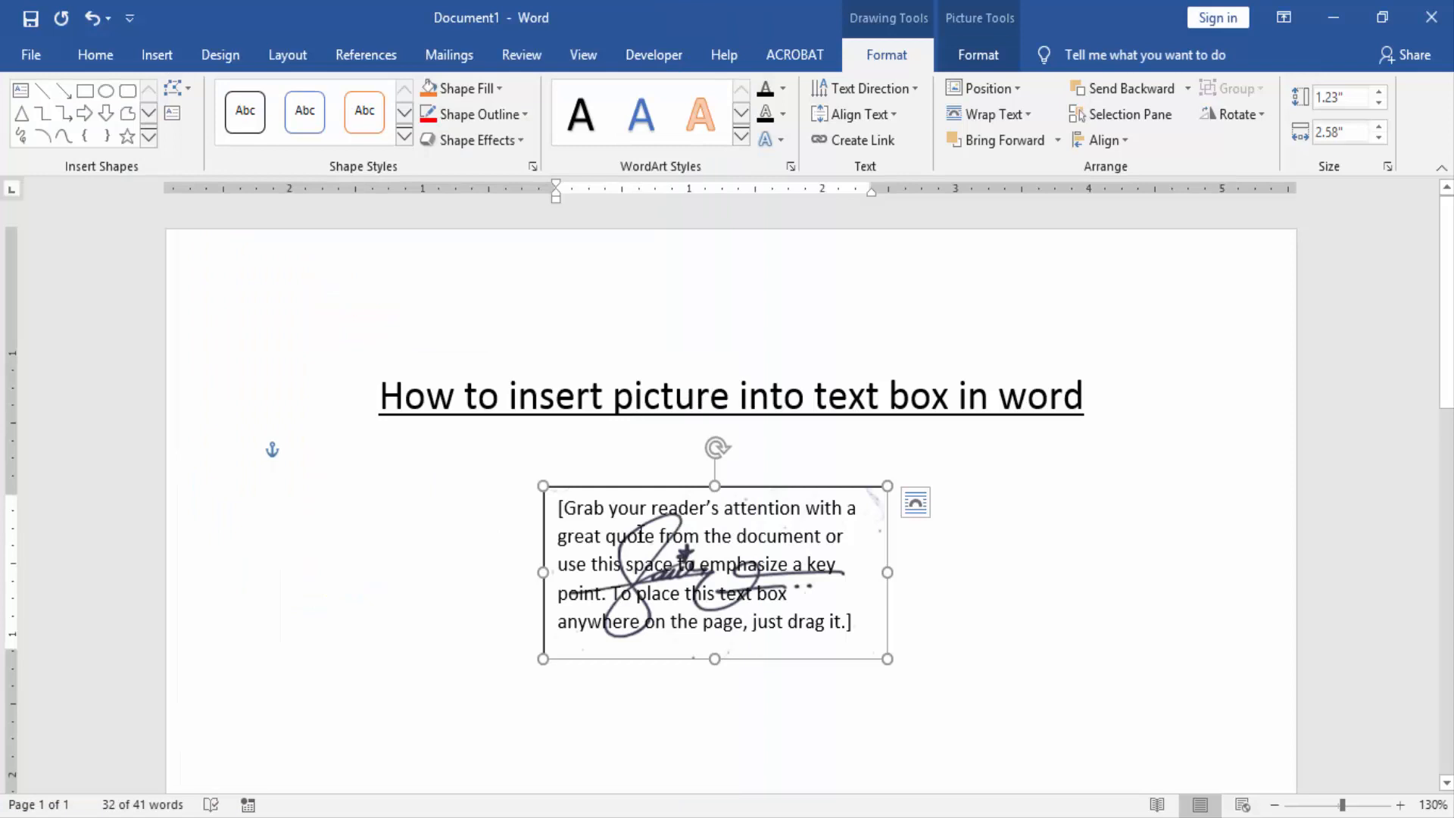
Set the text box's shape fill to the child-on-grass photo behind the text
left_click(465, 89)
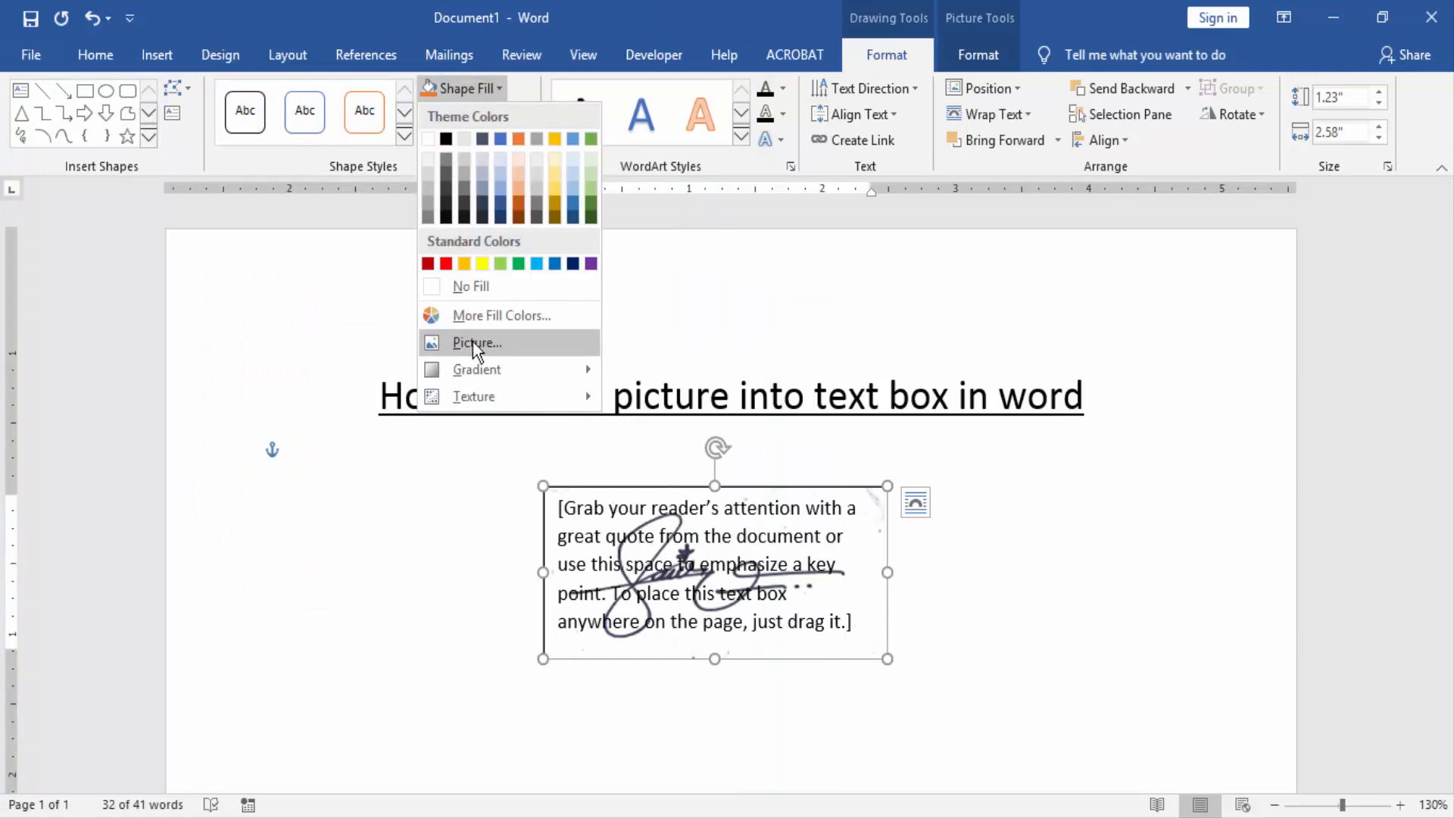
left_click(477, 342)
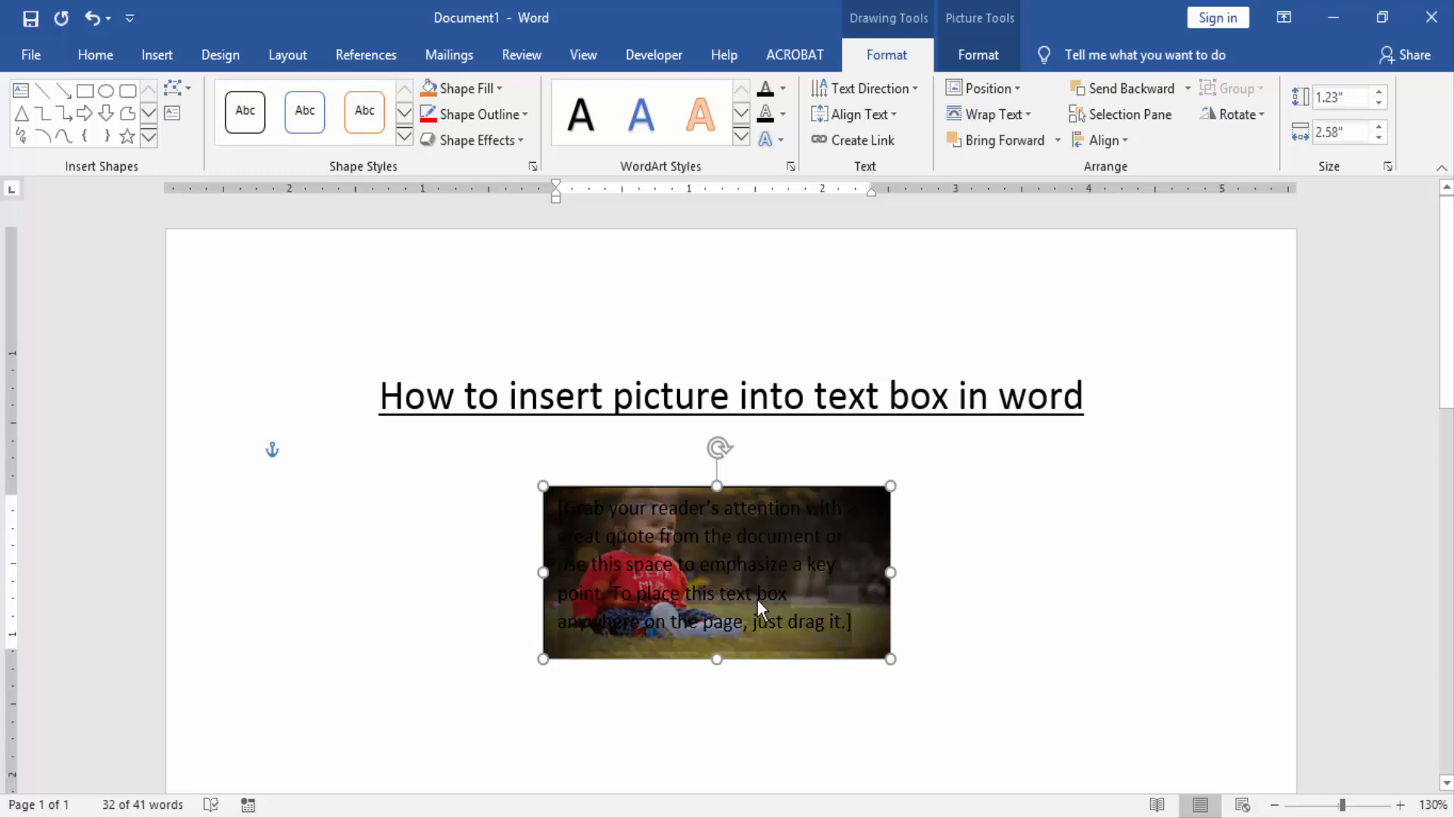
mouse_move(664, 539)
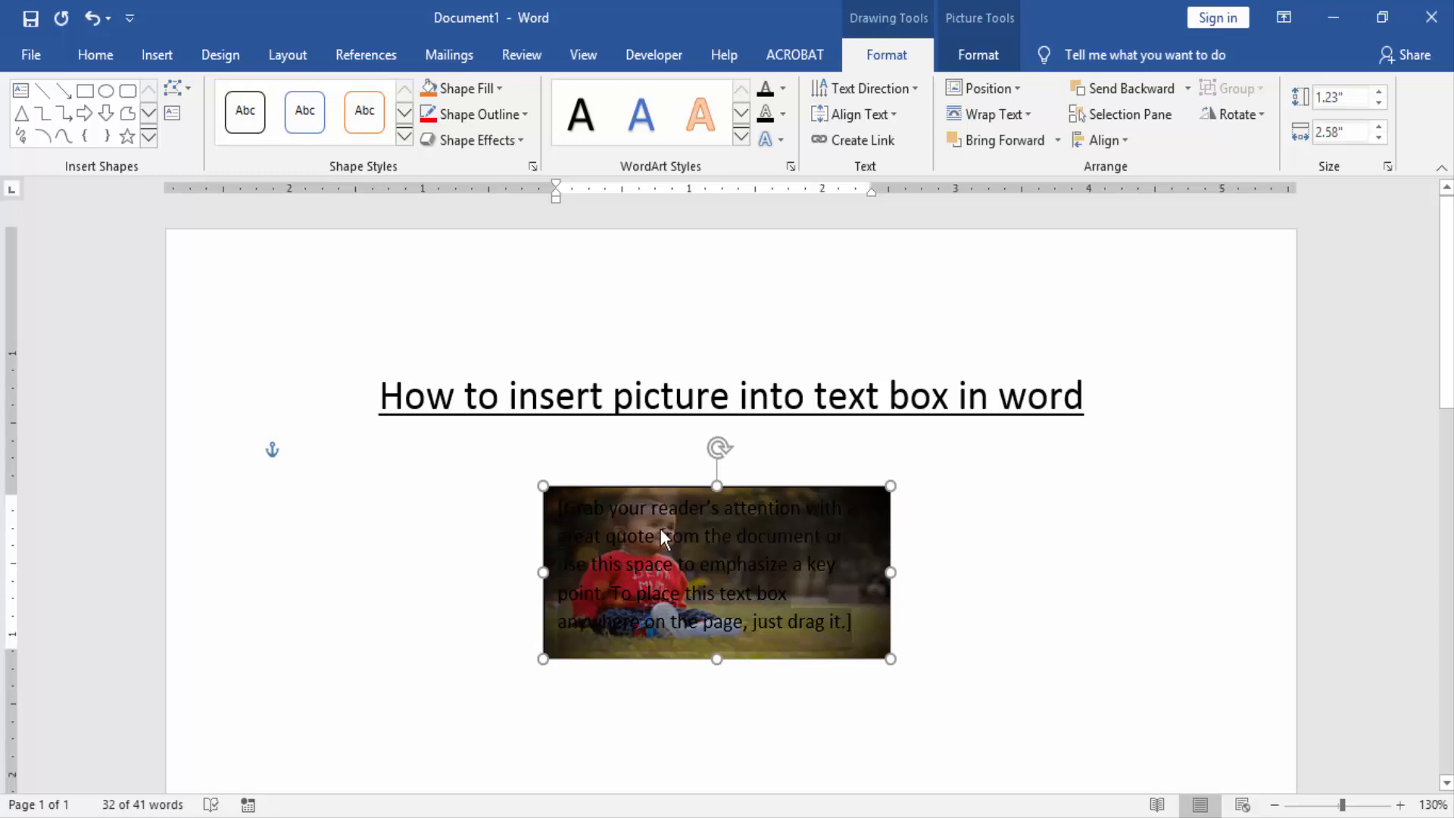
Enlarge the text box so the whole child-on-grass photo shows behind the text
left_click_drag(889, 658, 904, 747)
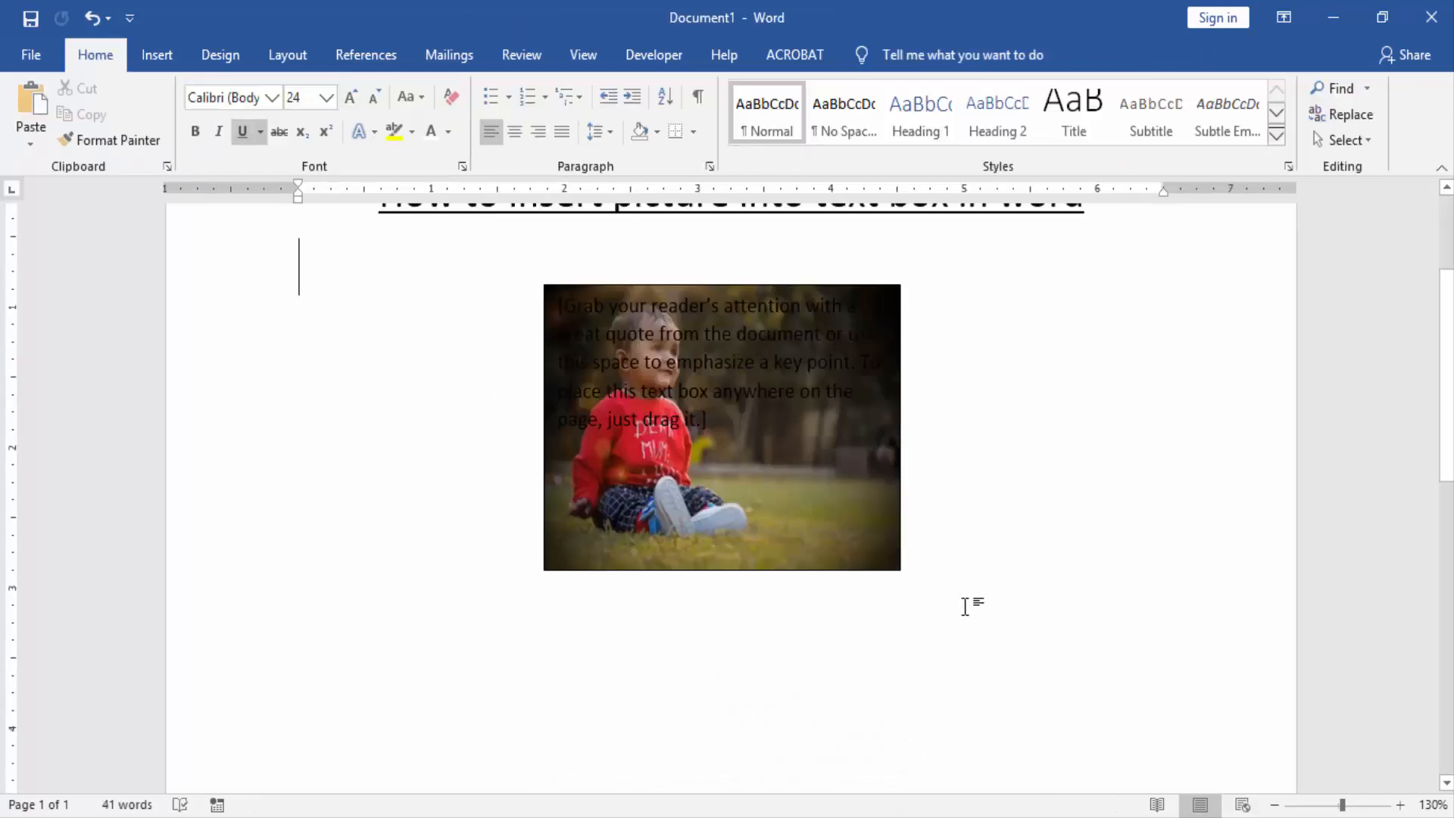
mouse_move(957, 589)
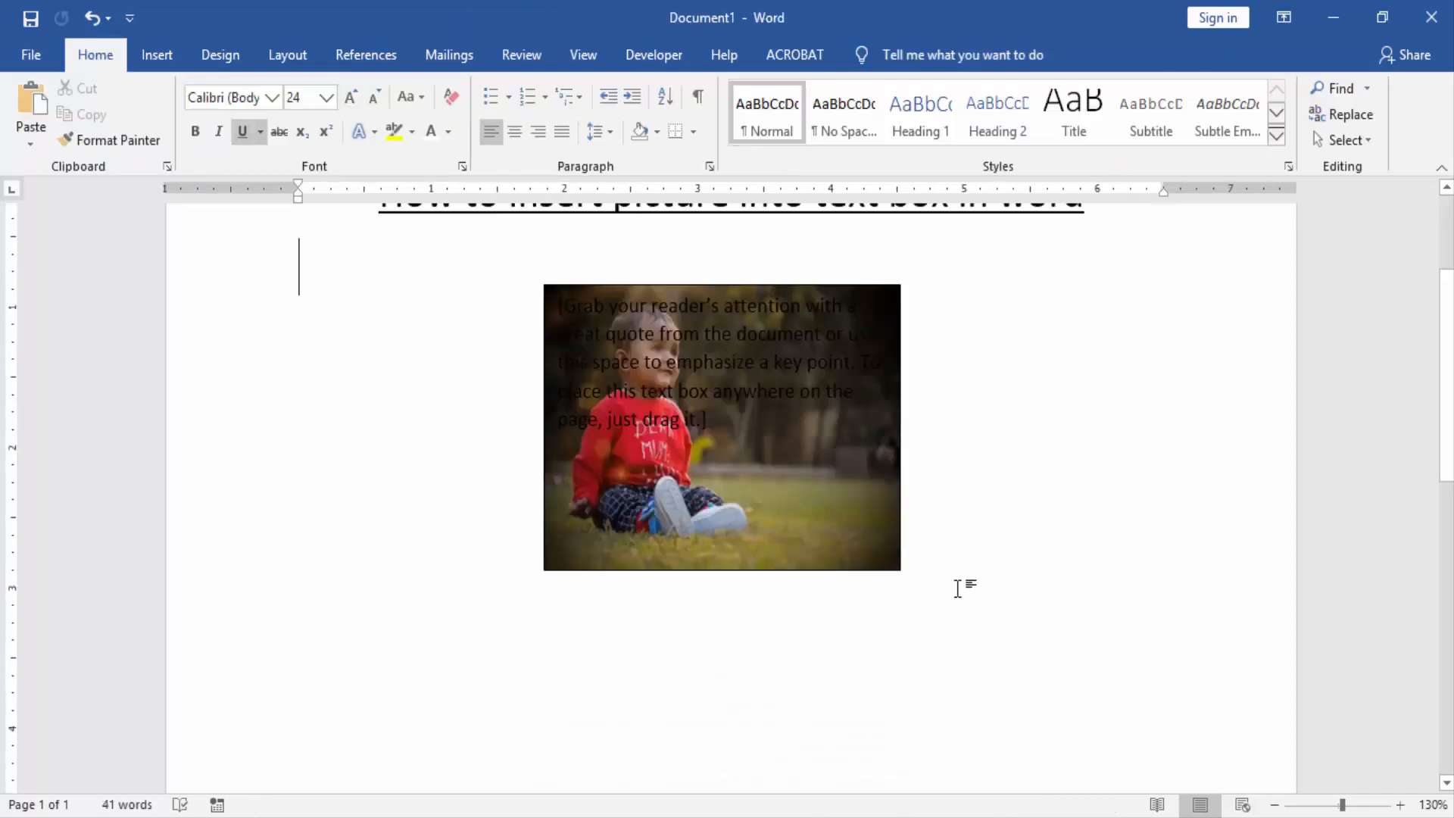